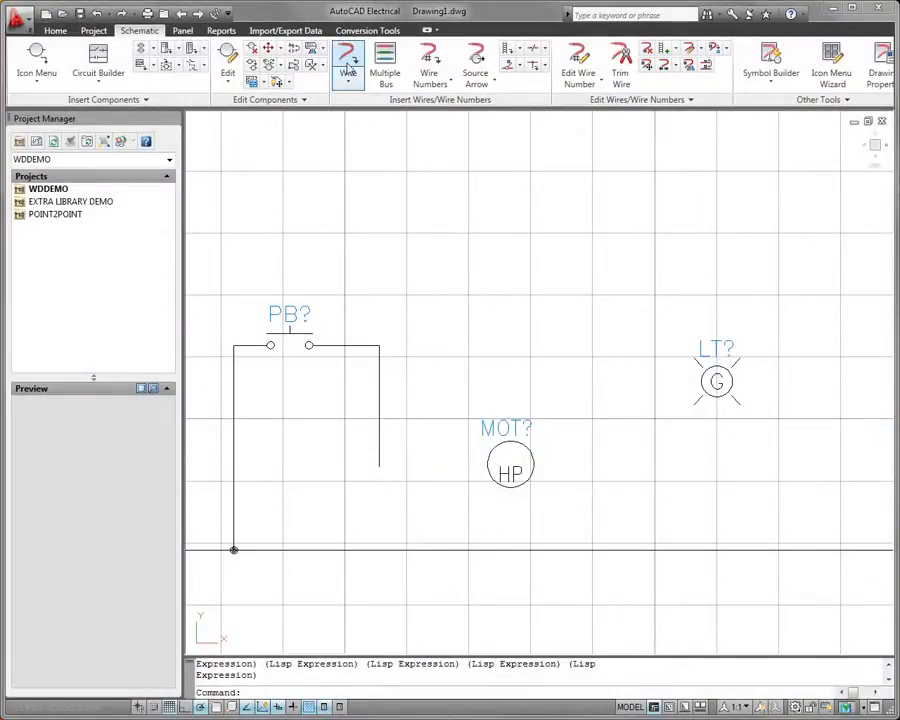
- Route a wire from the motor connection to the lamp, then undo it
click(348, 60)
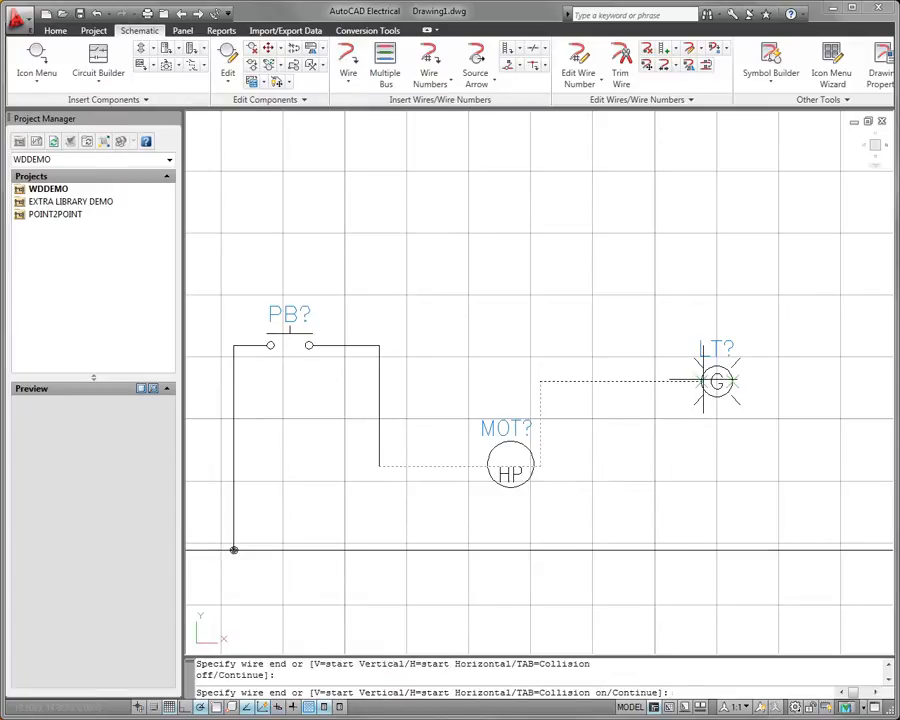
click(716, 380)
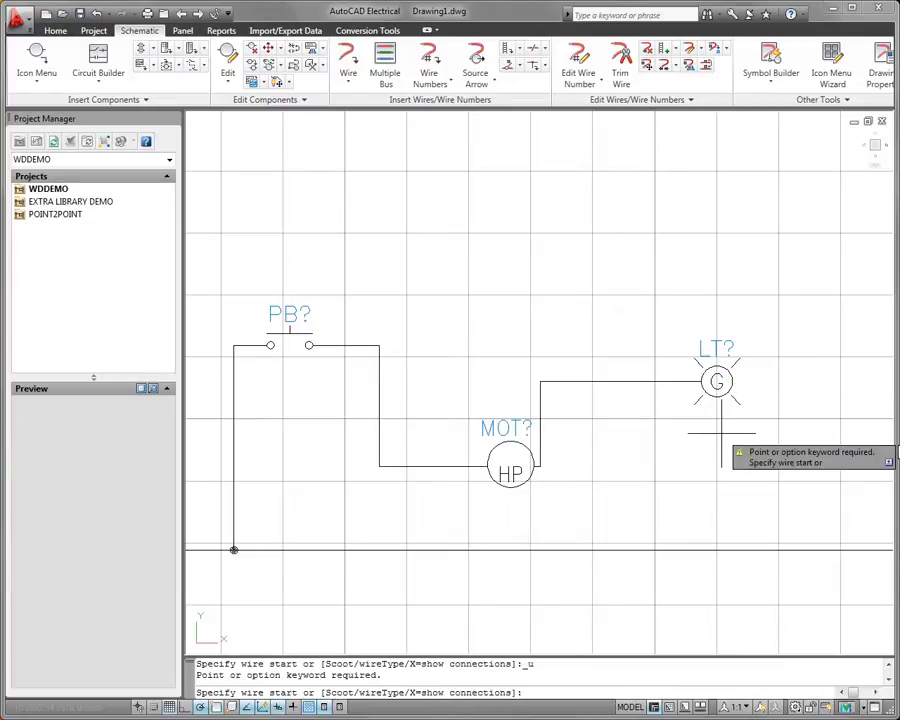
key(ctrl+z)
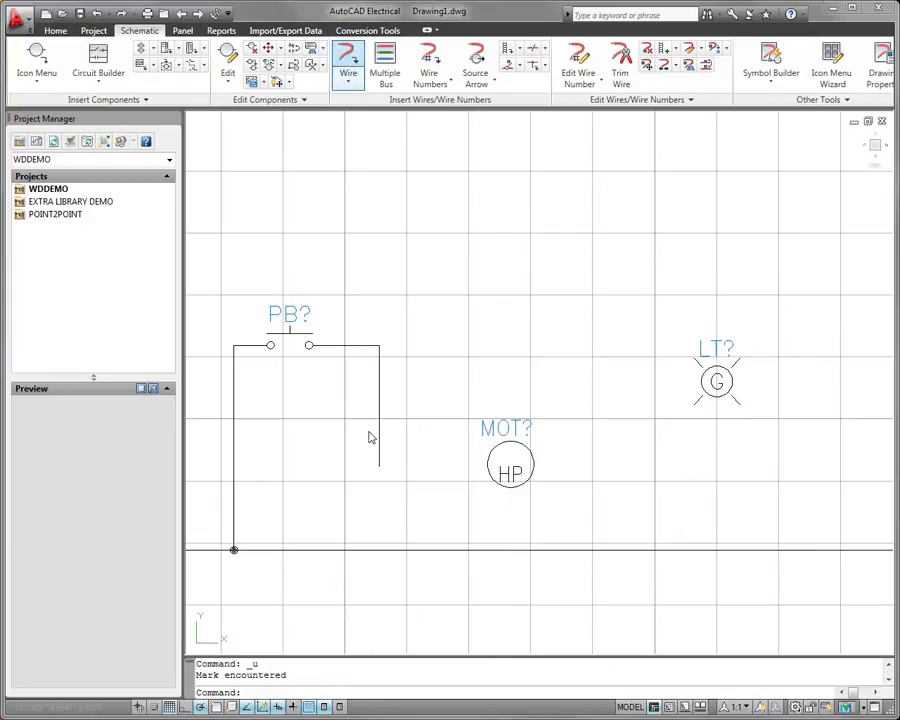
- Route a wire from the pushbutton line into the motor connection point
click(348, 56)
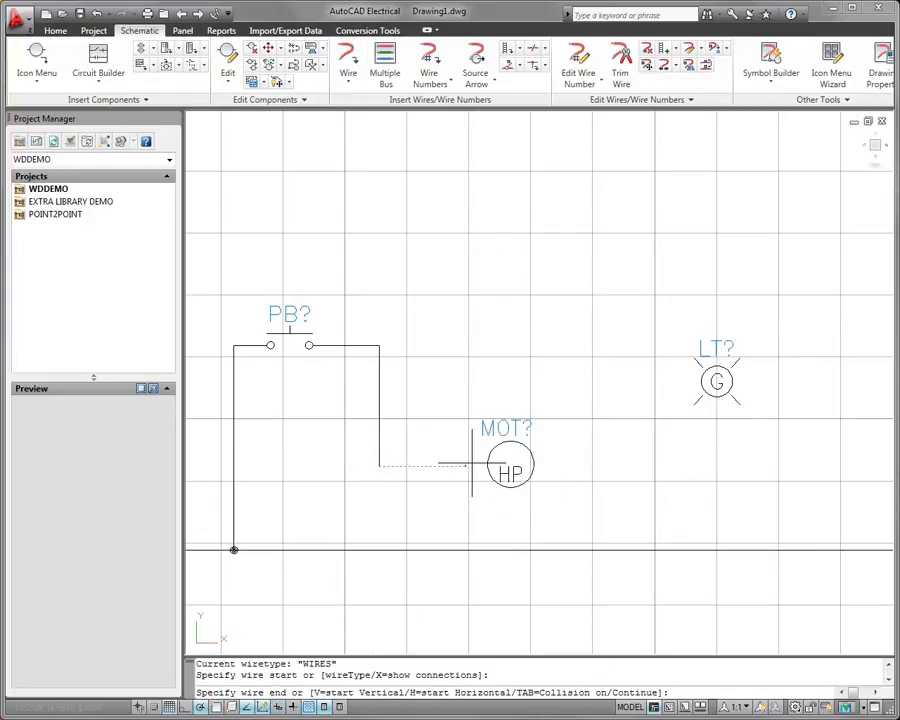
click(716, 384)
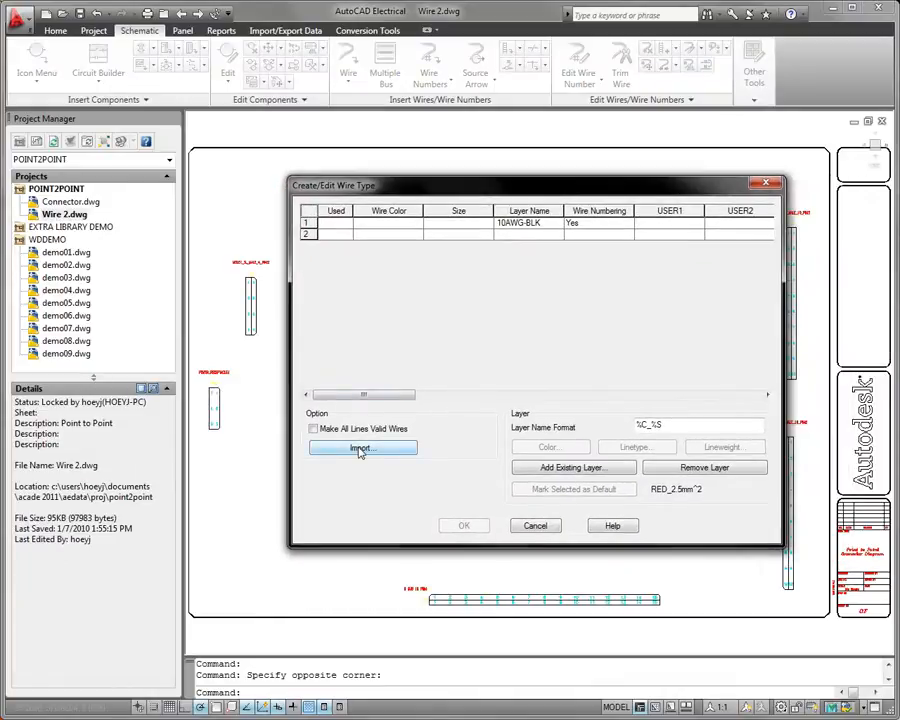
- Import wire types from the chosen drawing, overwriting numbering/USER and updating layer colour/linetype differences
click(362, 448)
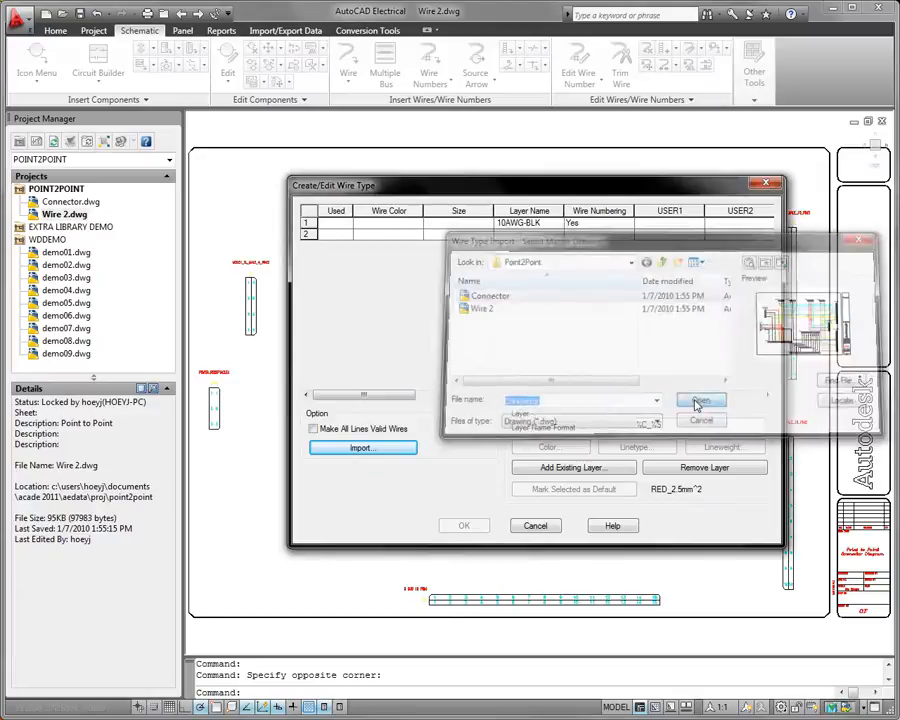
click(700, 400)
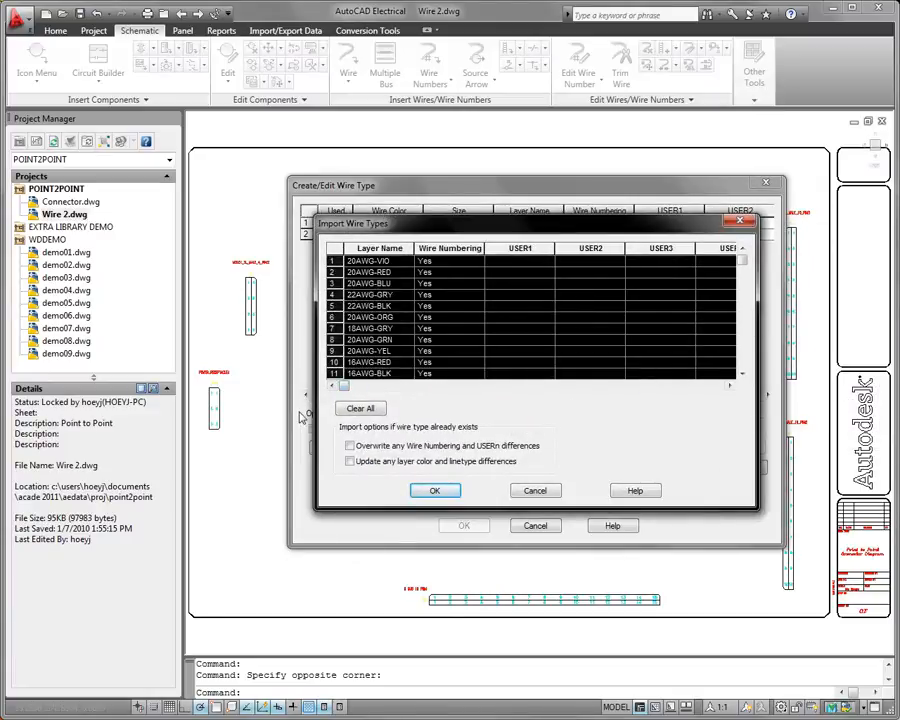
click(348, 444)
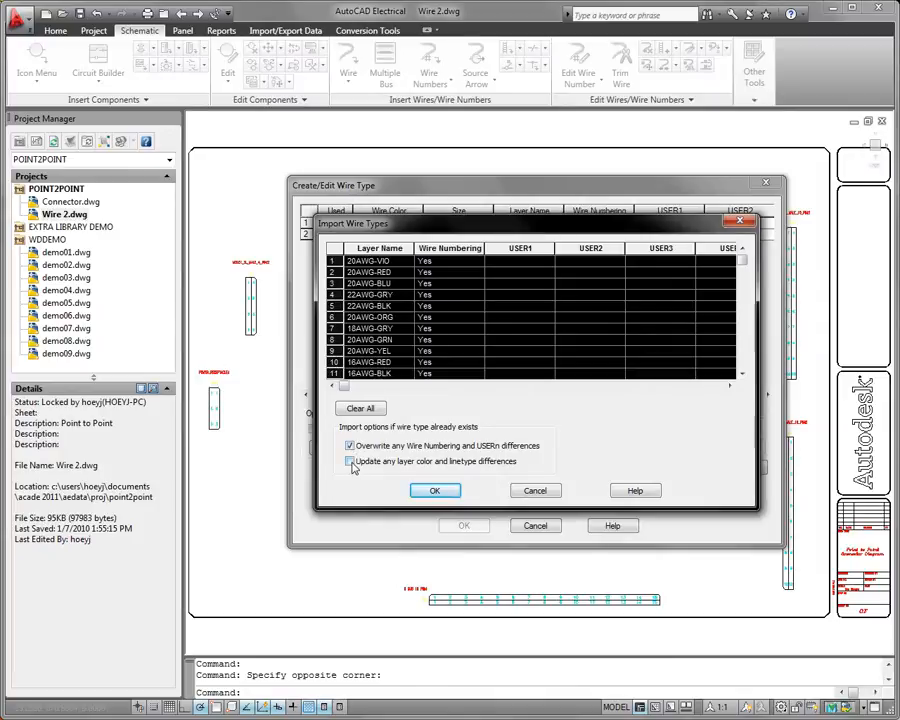
click(434, 490)
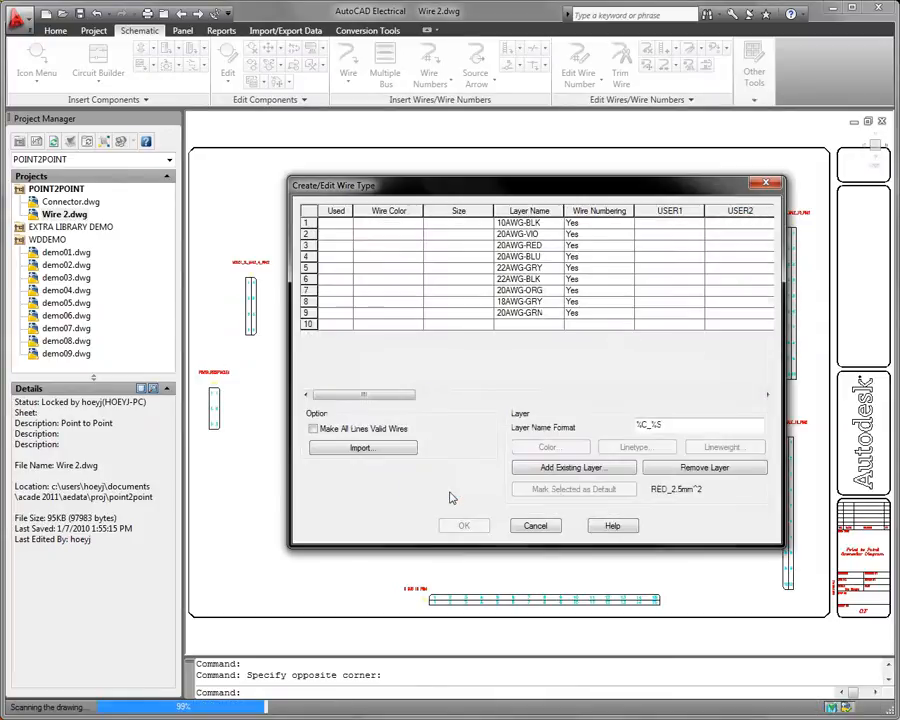
- Accept the wire type table with the imported 20AWG layers and return to the drawing
click(572, 468)
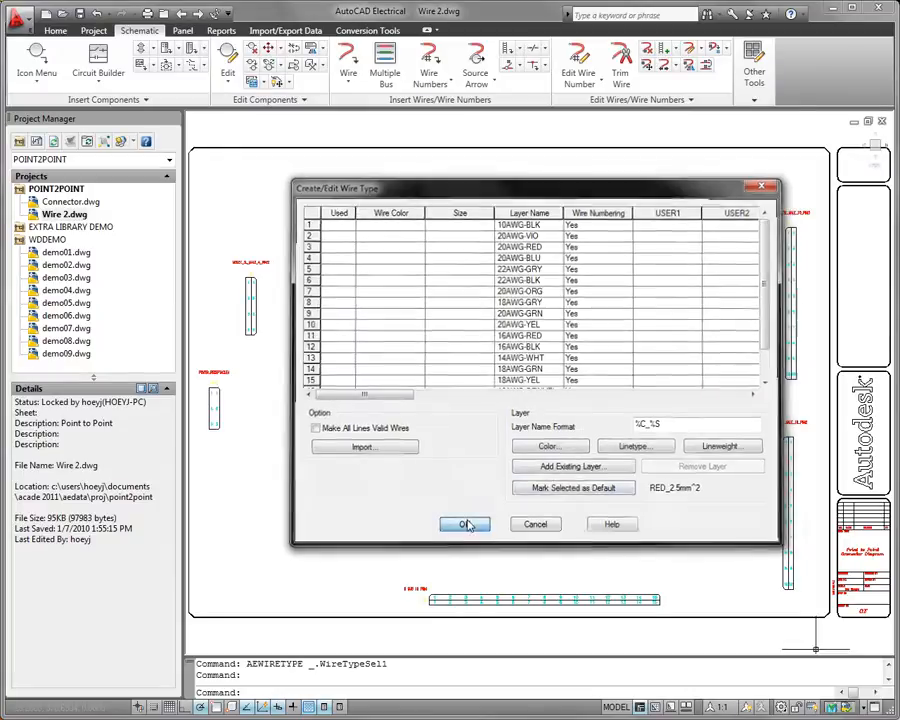
click(464, 524)
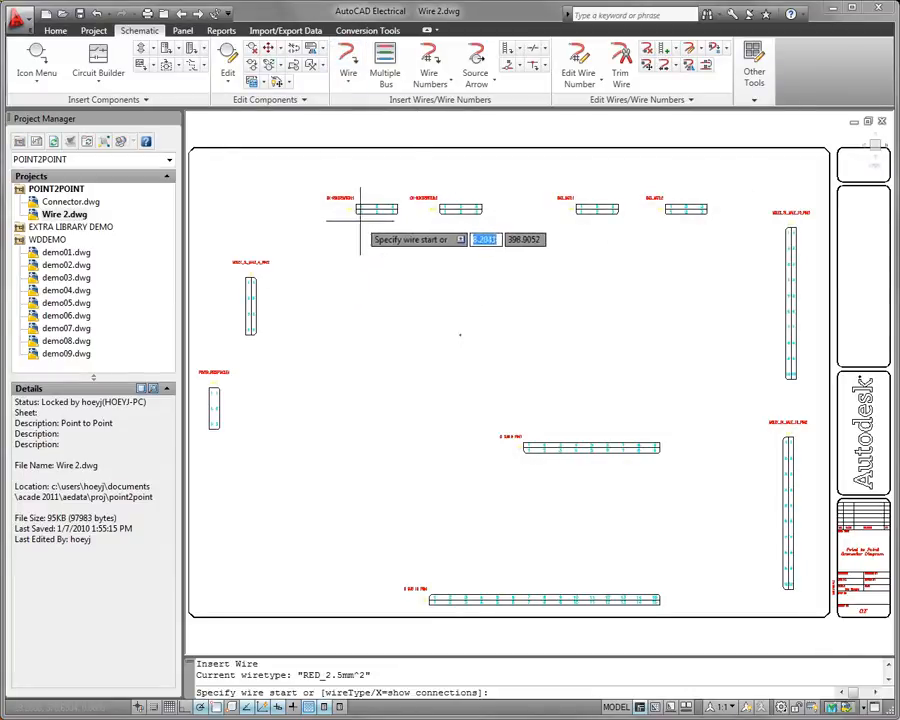